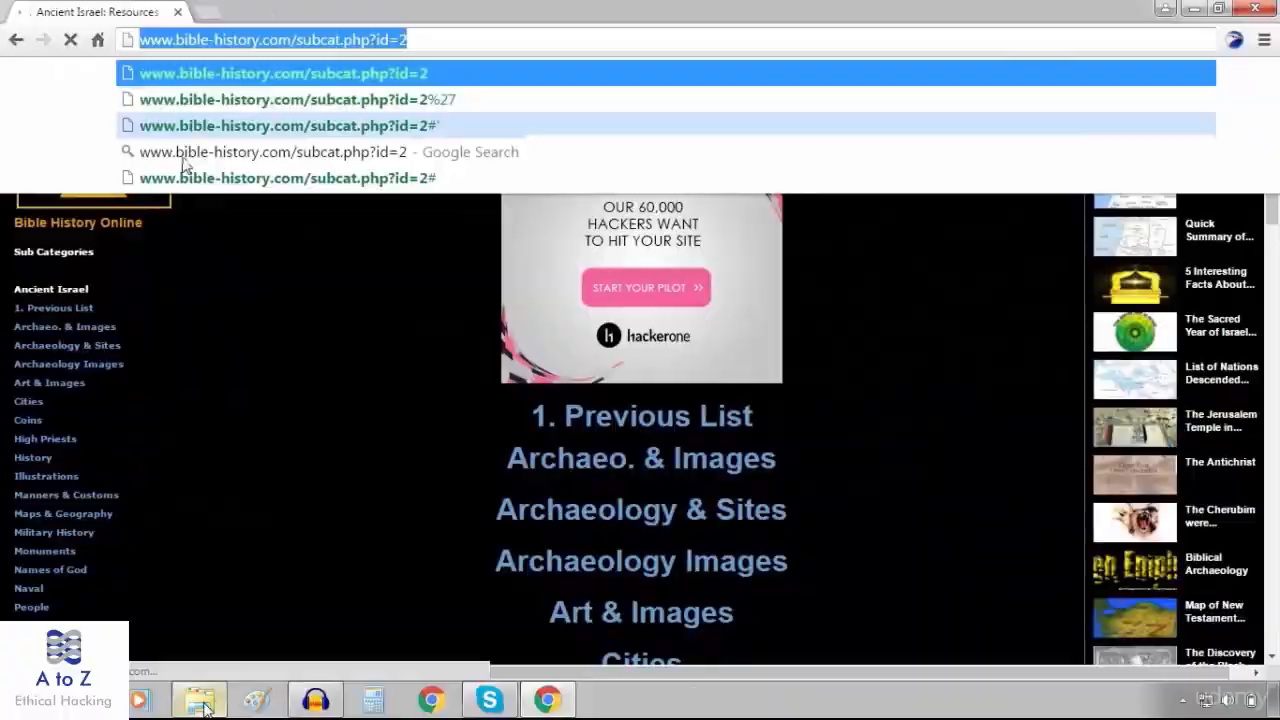
# - Bring the Windows Explorer window with the Havij download folder to the front
pyautogui.click(198, 698)
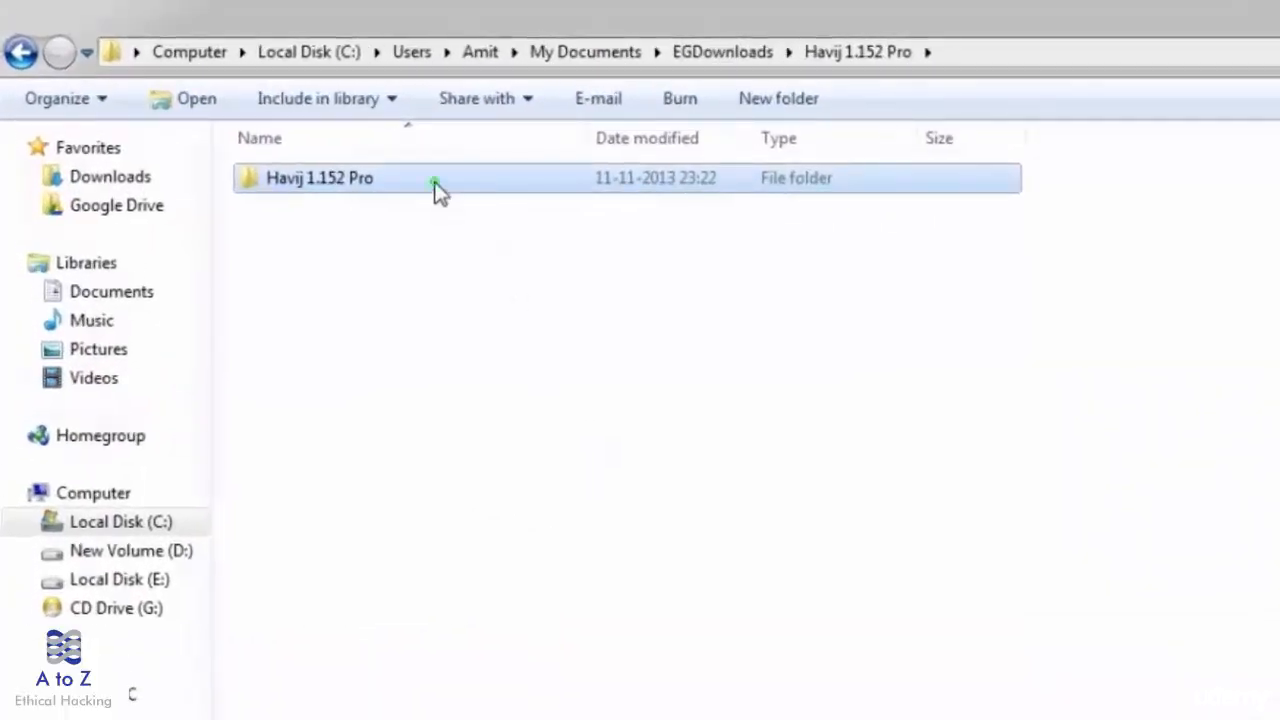
# - Enter the Havij 1.152 Pro folder and launch Havij.exe
pyautogui.doubleClick(320, 176)
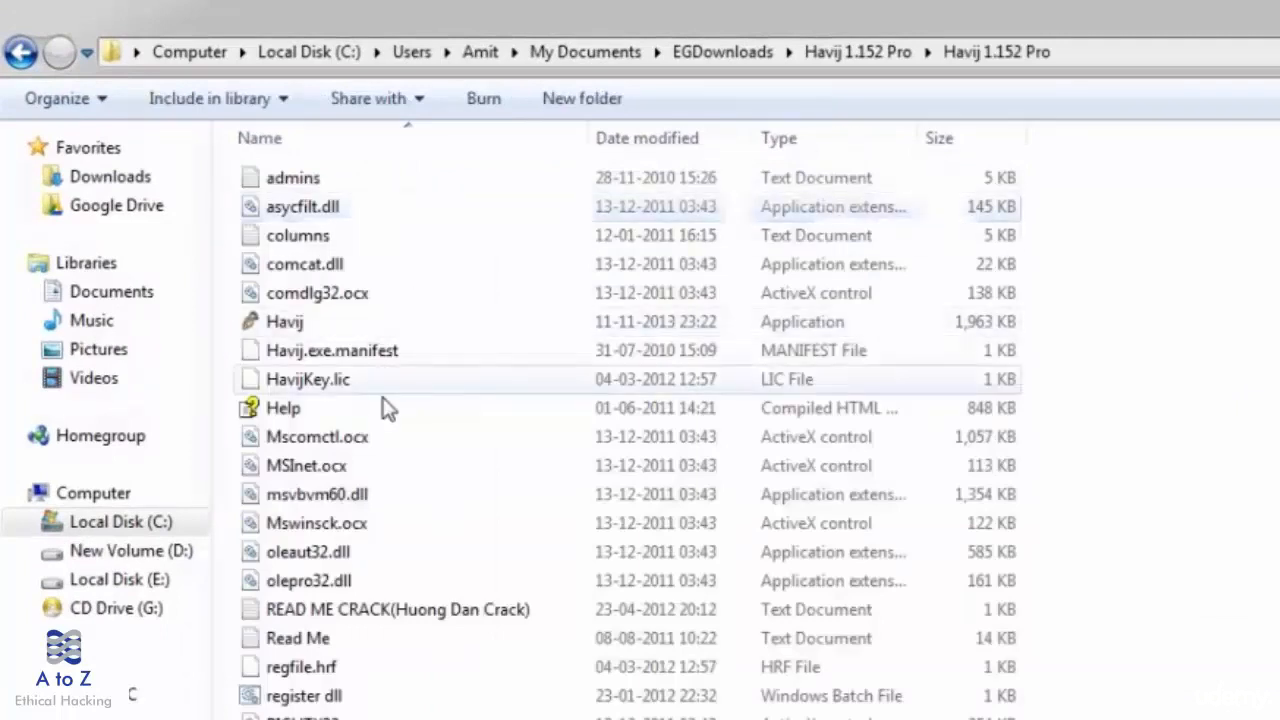
pyautogui.rightClick(284, 320)
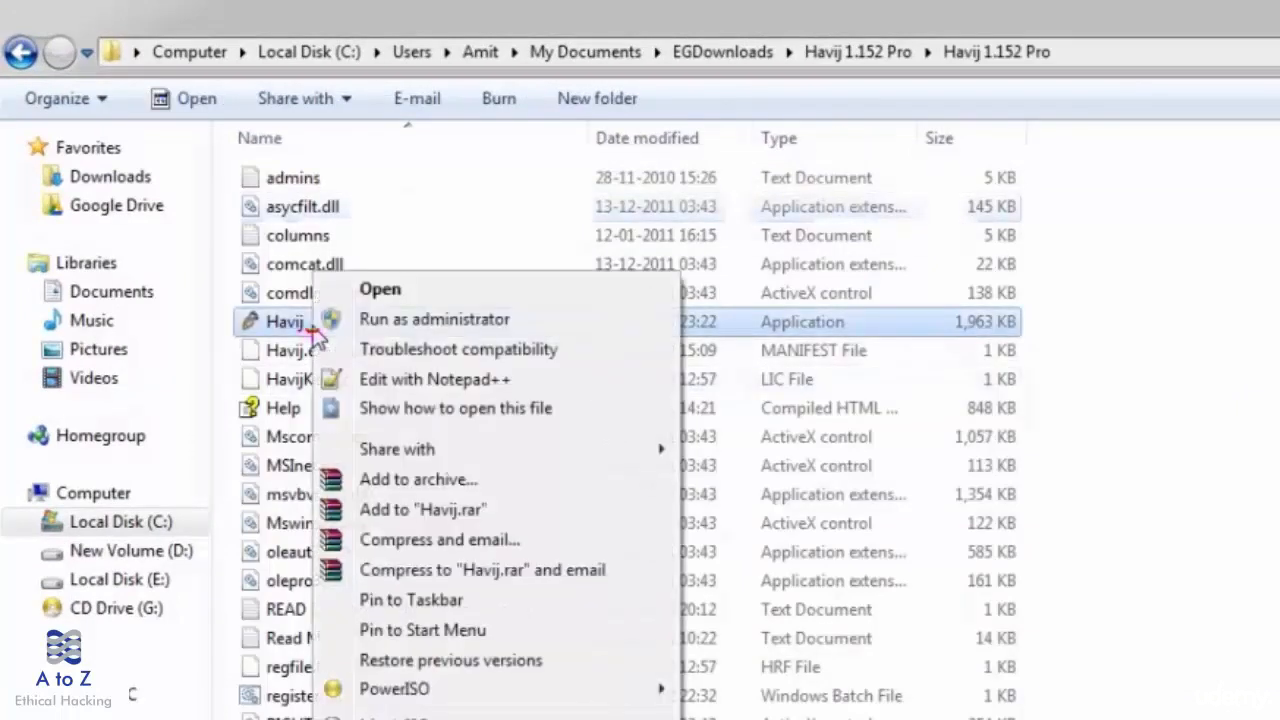
pyautogui.moveTo(368, 332)
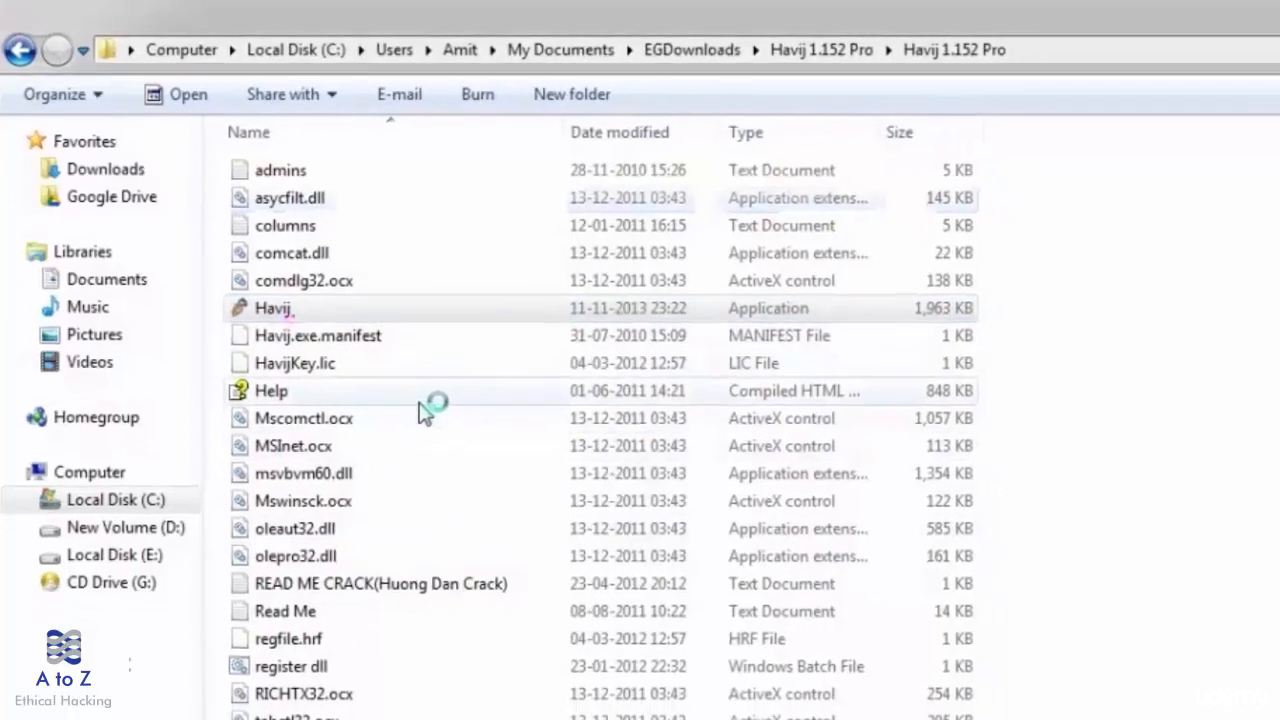
pyautogui.doubleClick(272, 308)
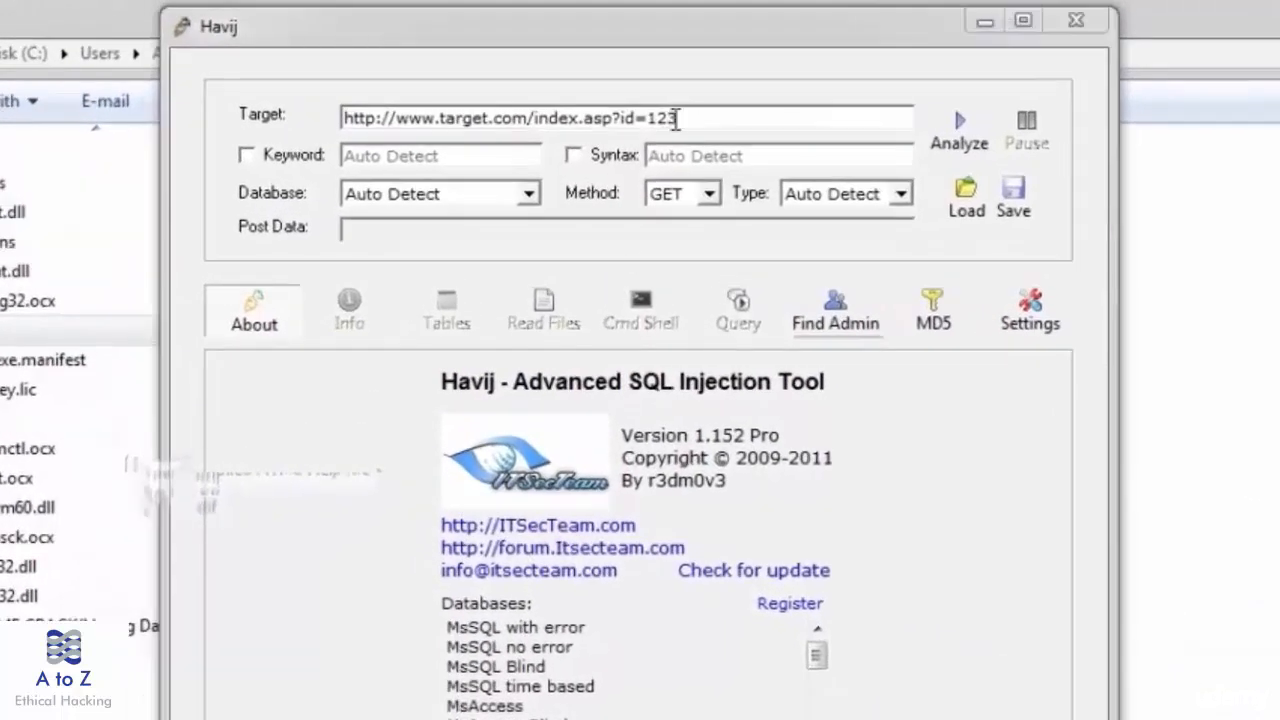
pyautogui.moveTo(544, 118); pyautogui.dragTo(676, 118)
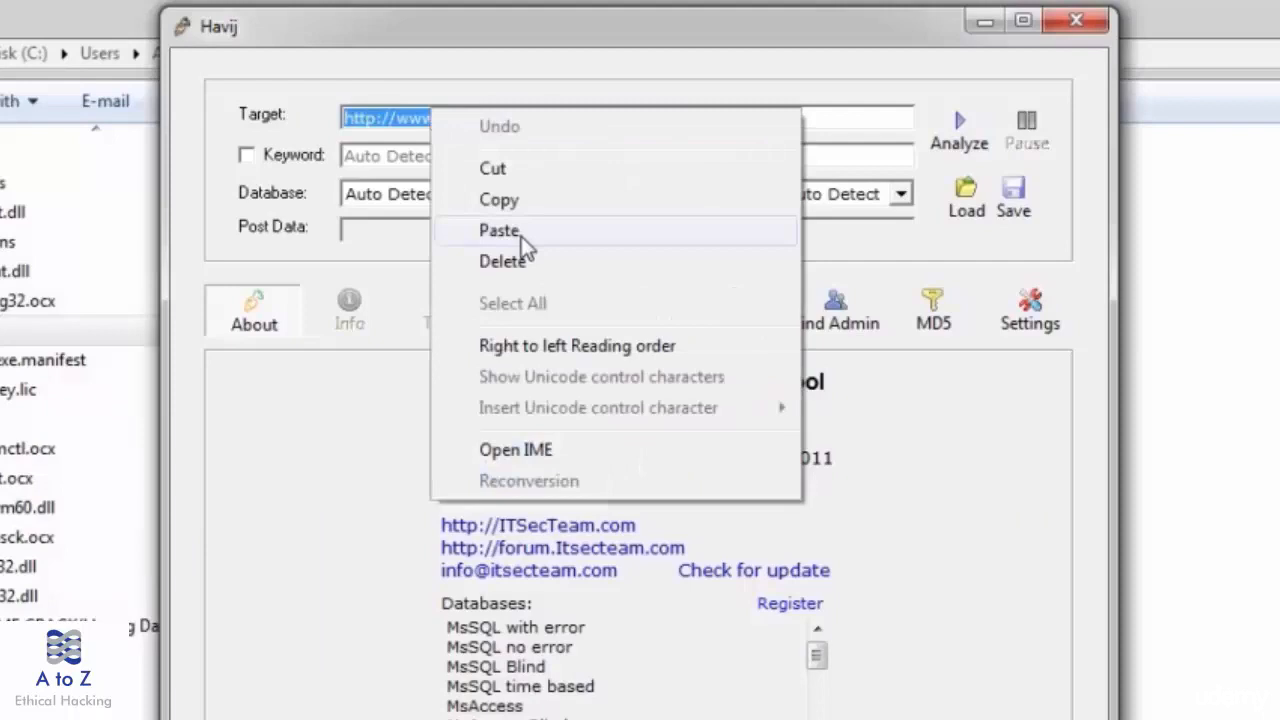
pyautogui.click(498, 230)
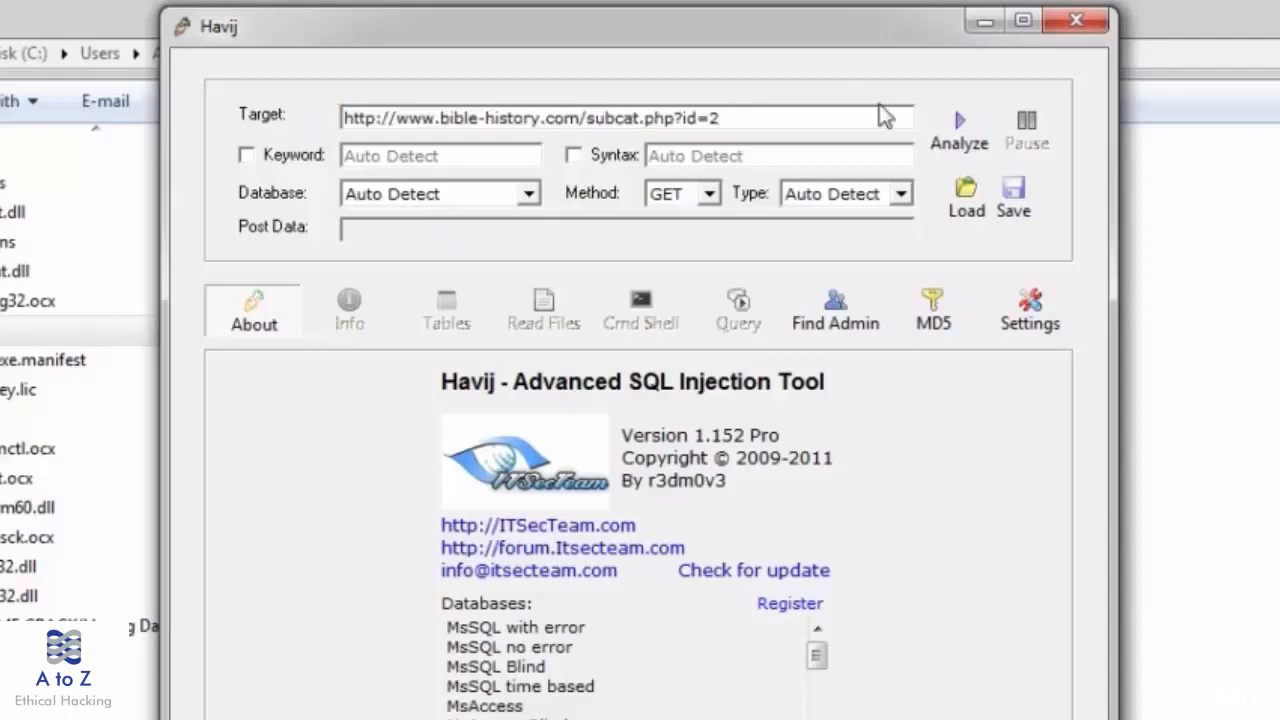
pyautogui.moveTo(958, 144)
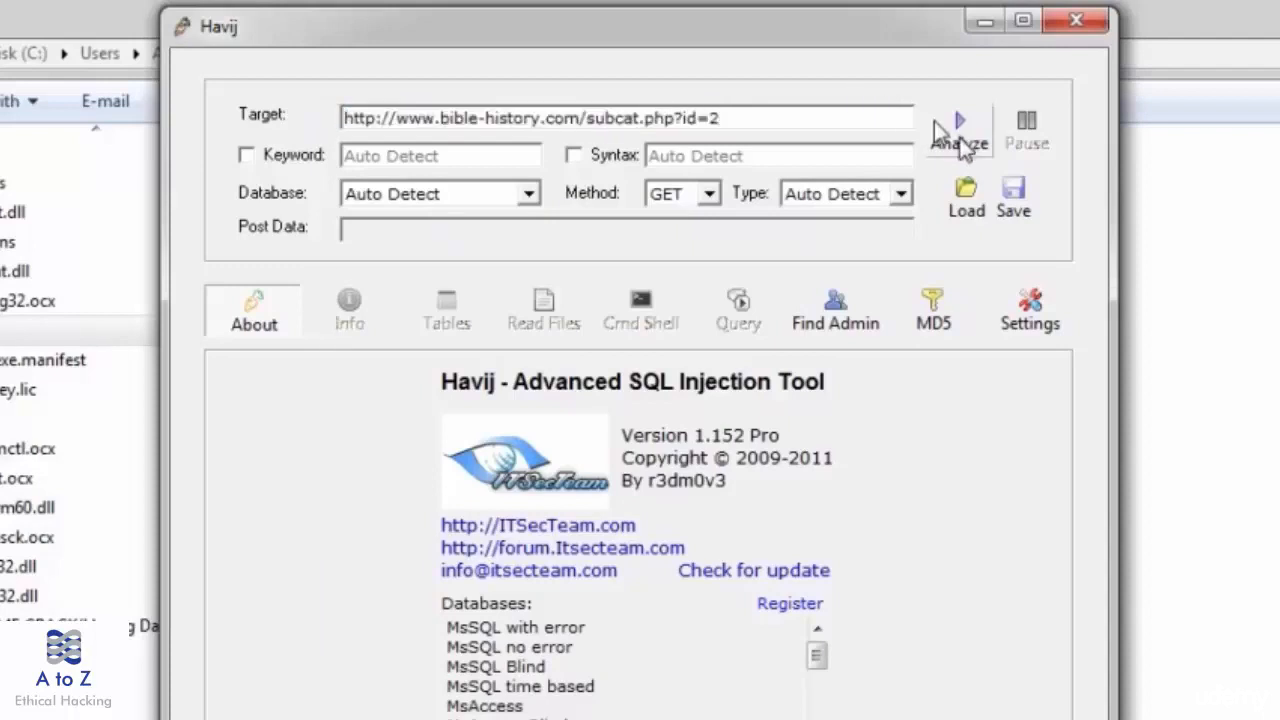
# - Analyze the target, the log reporting MySQL >=4.1 and current database bible_history
pyautogui.click(958, 130)
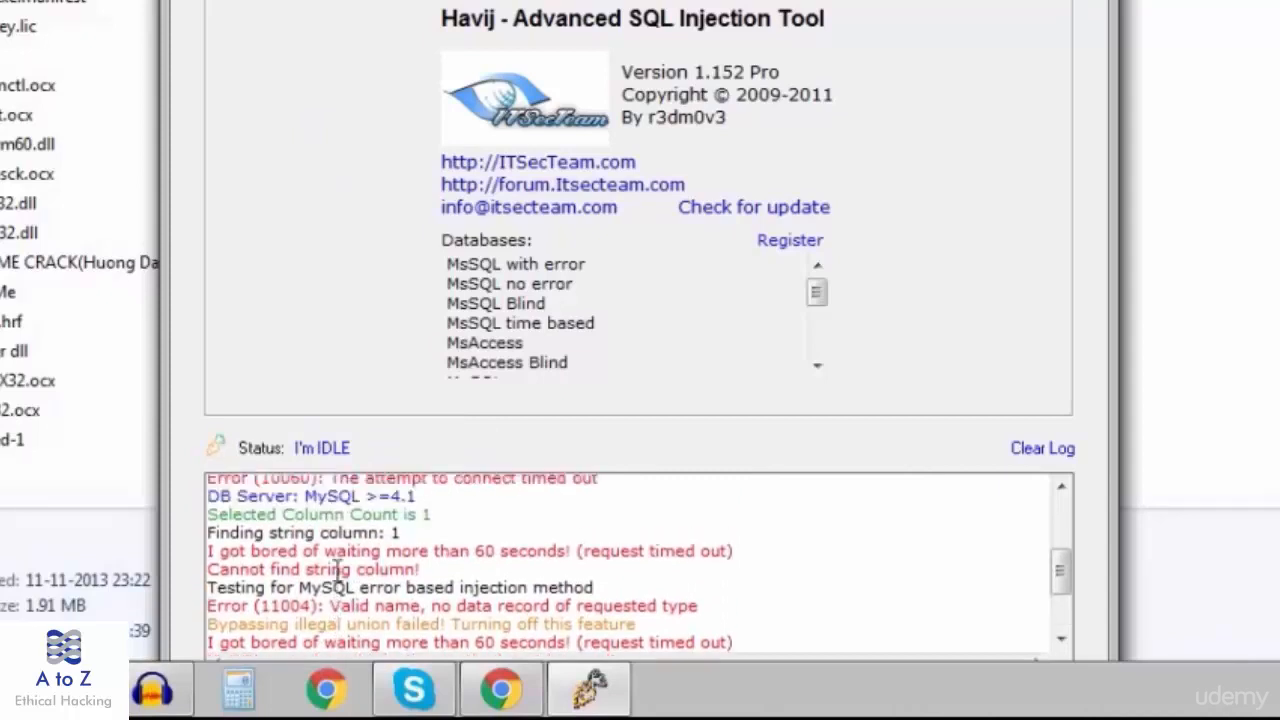
pyautogui.scroll(-3)
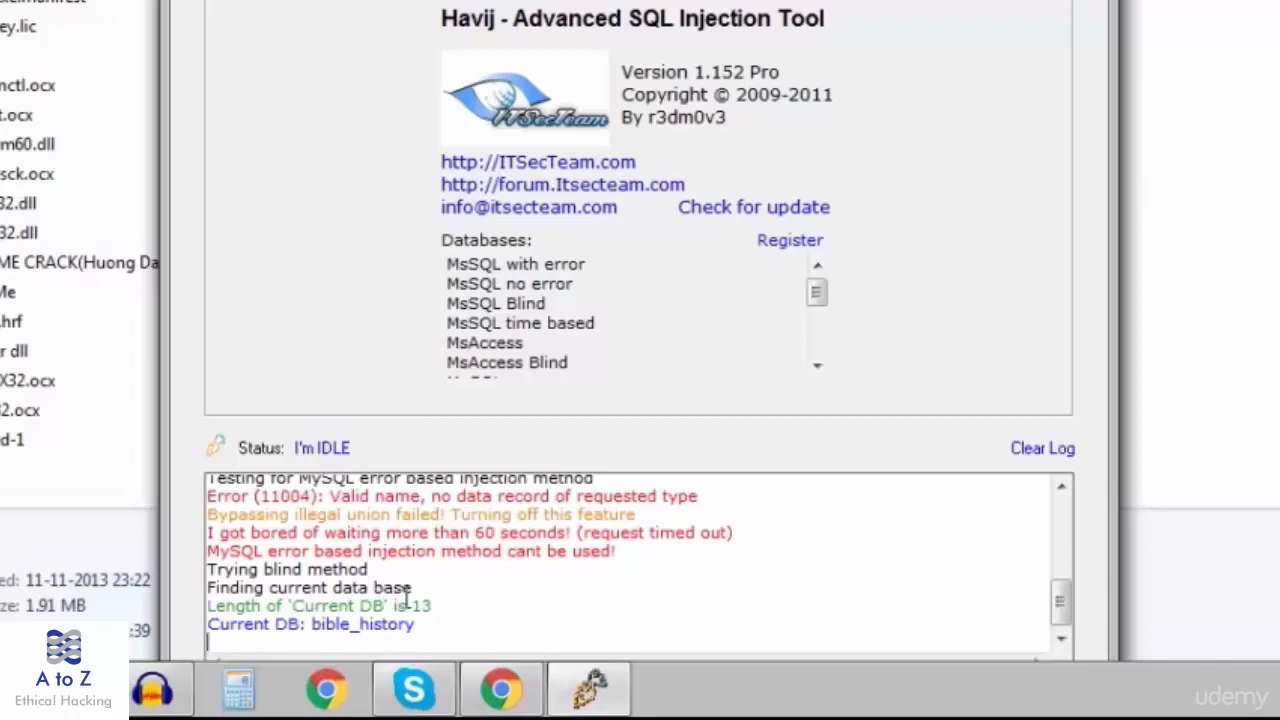
pyautogui.moveTo(444, 596)
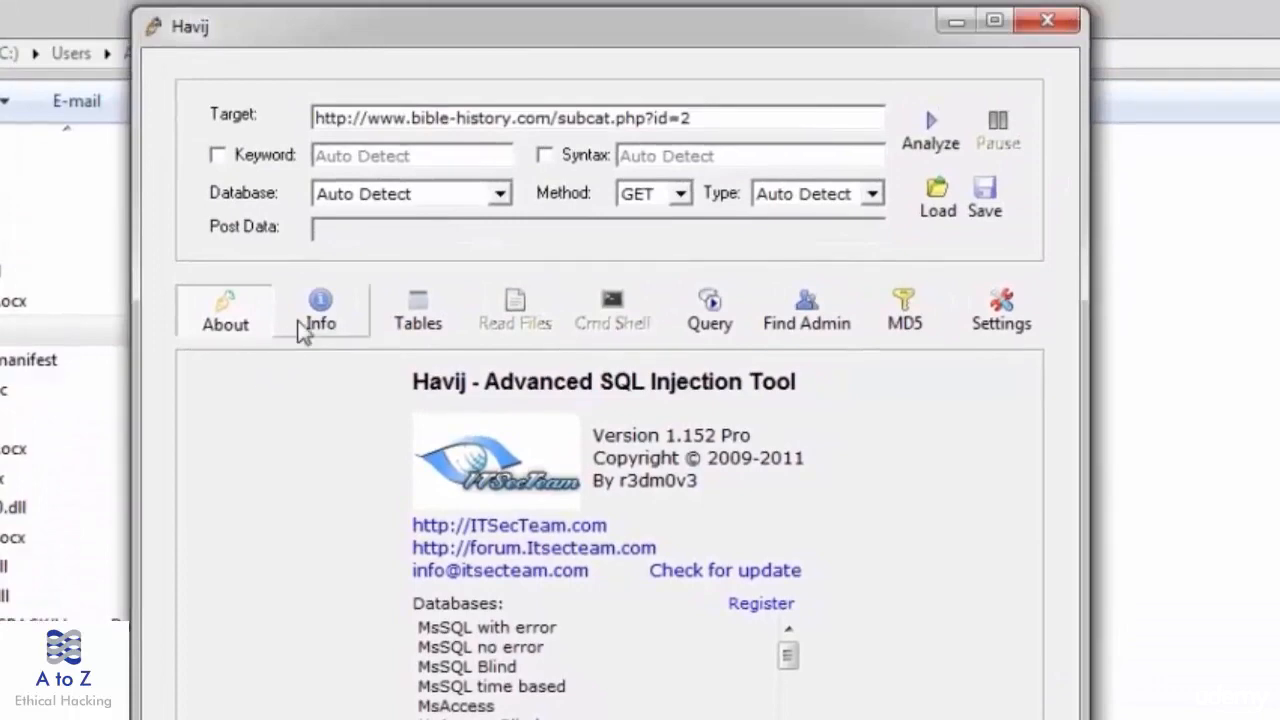
# - Show the Info view with host IP 54.201.8.54, Apache/PHP 5.5.38 and MySQL >=4.1
pyautogui.click(320, 310)
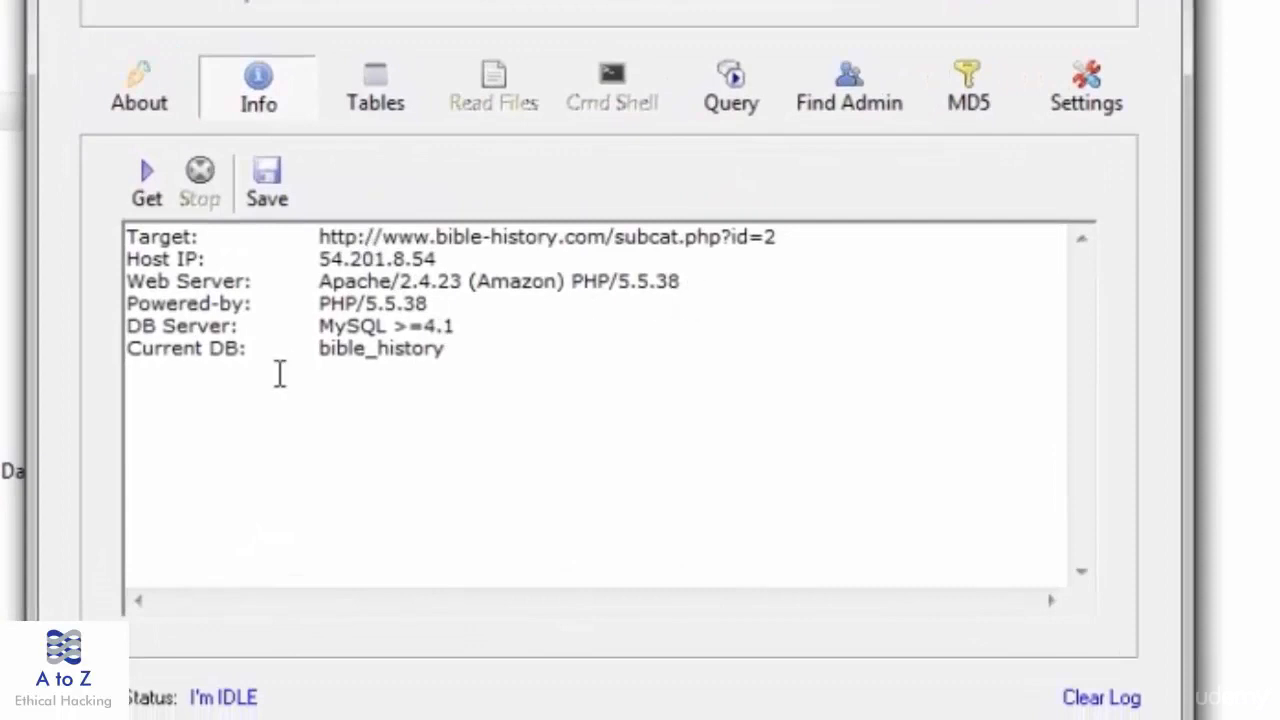
pyautogui.moveTo(364, 220)
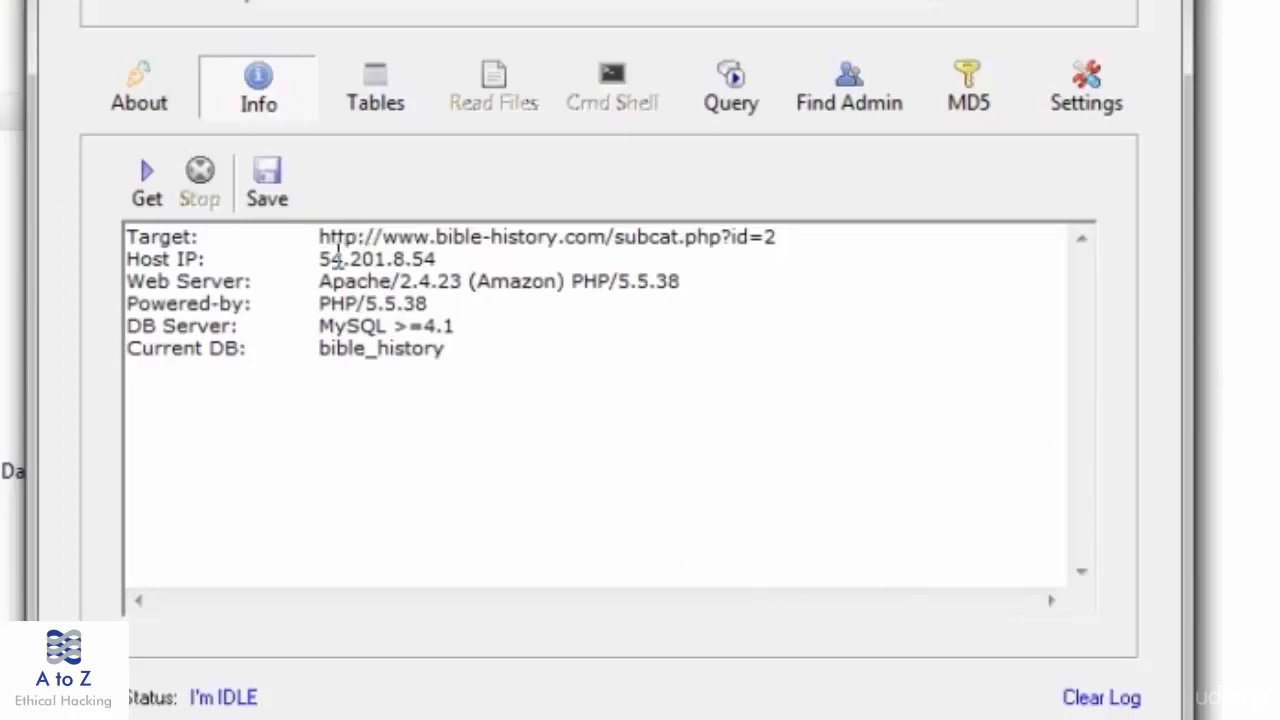
pyautogui.moveTo(332, 270)
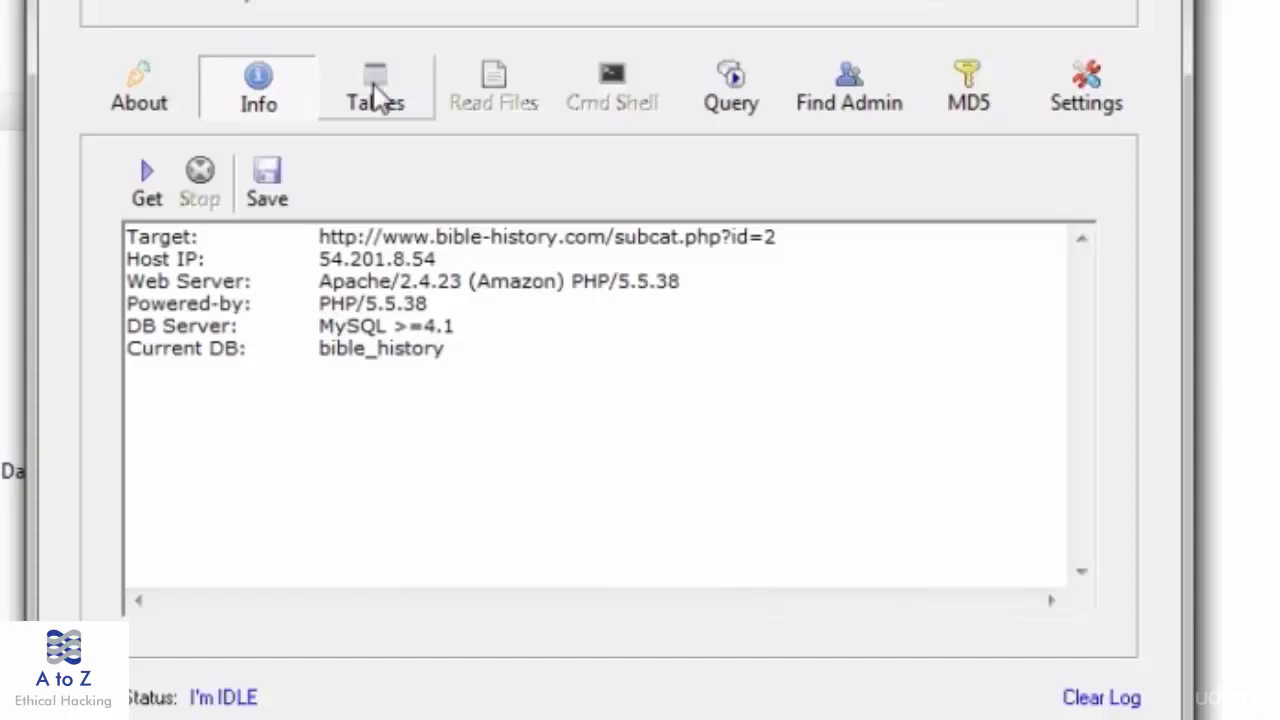
# - List the site's databases and fetch the table names of bible_history
pyautogui.click(376, 84)
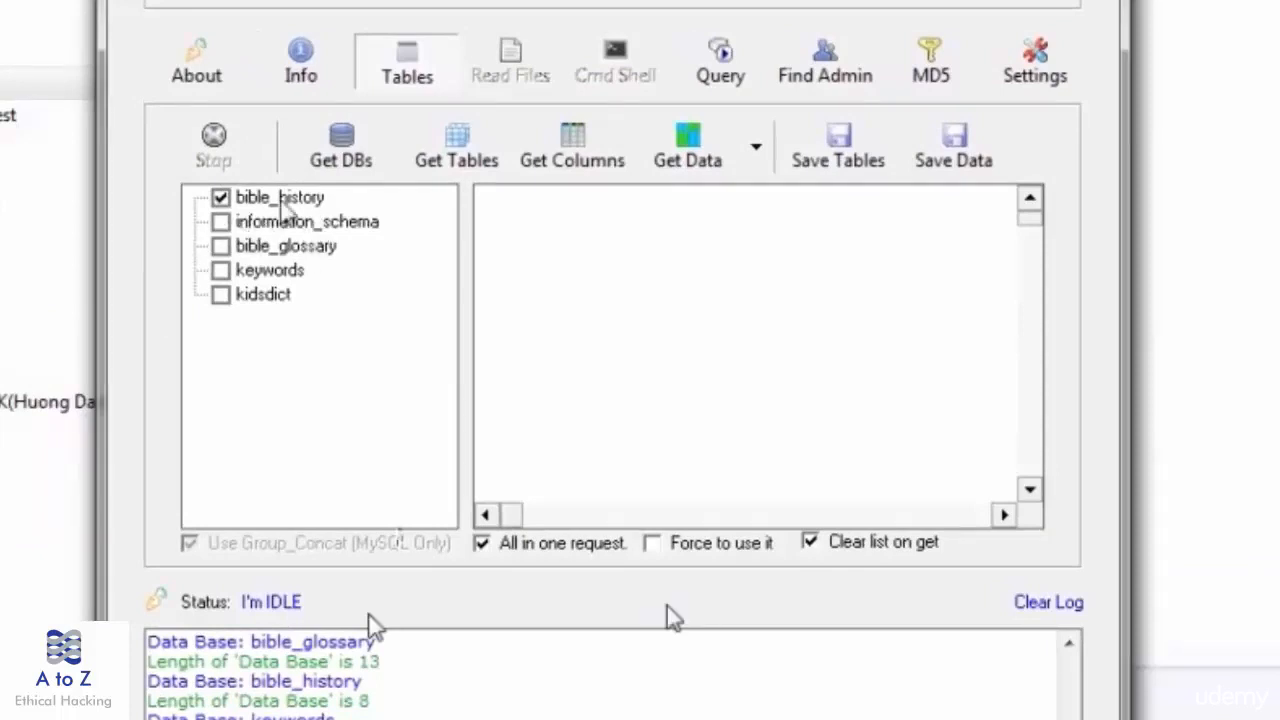
pyautogui.click(456, 144)
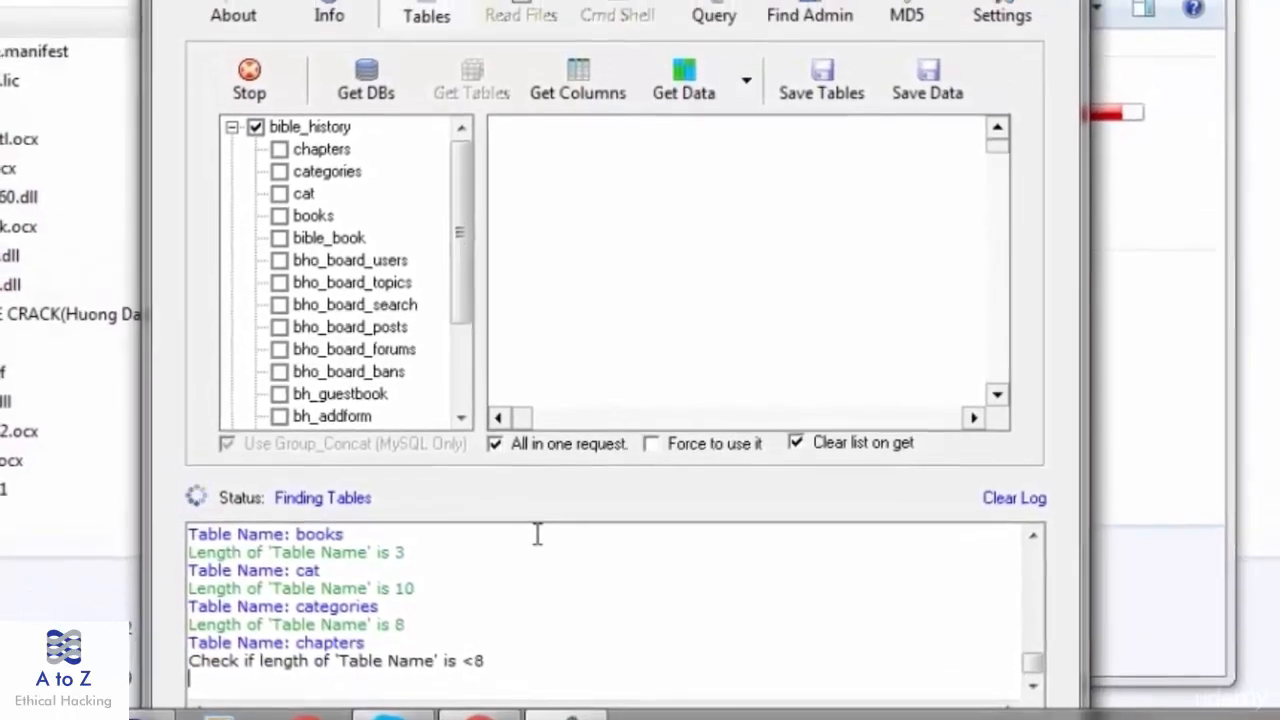
# - Stop the table retrieval, tick the Emails table and fetch its columns
pyautogui.scroll(-3)
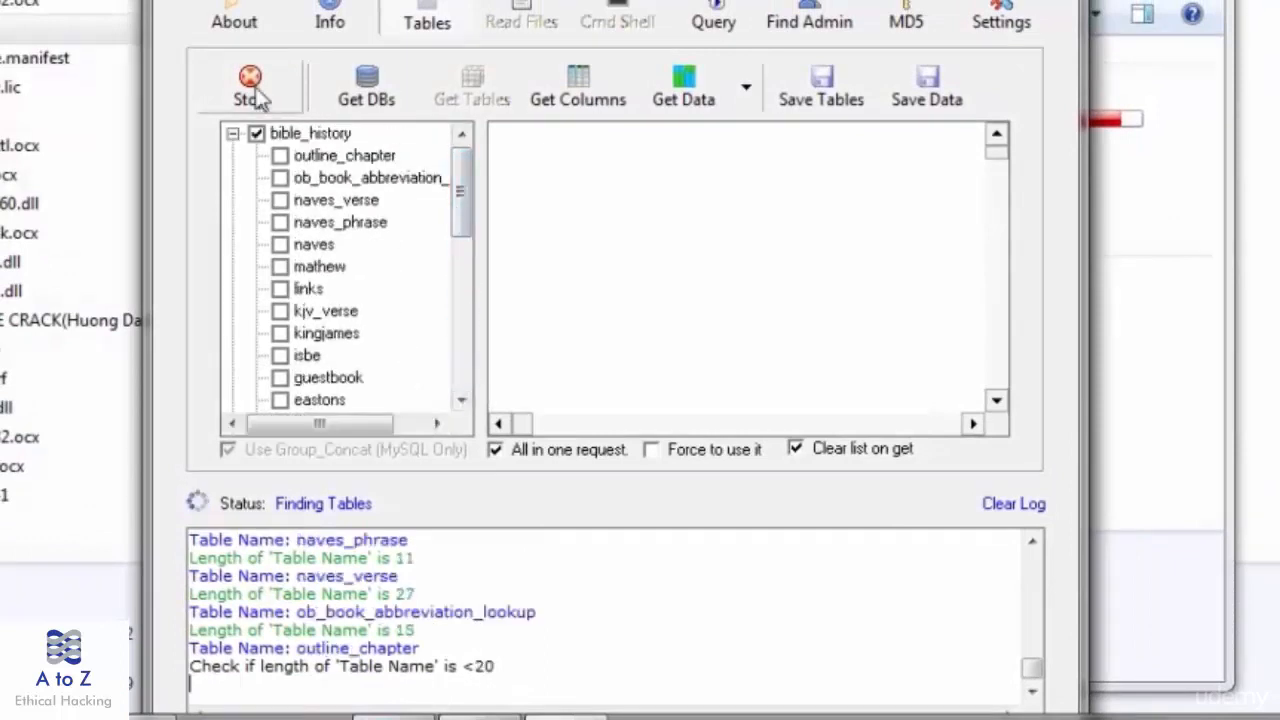
pyautogui.click(248, 82)
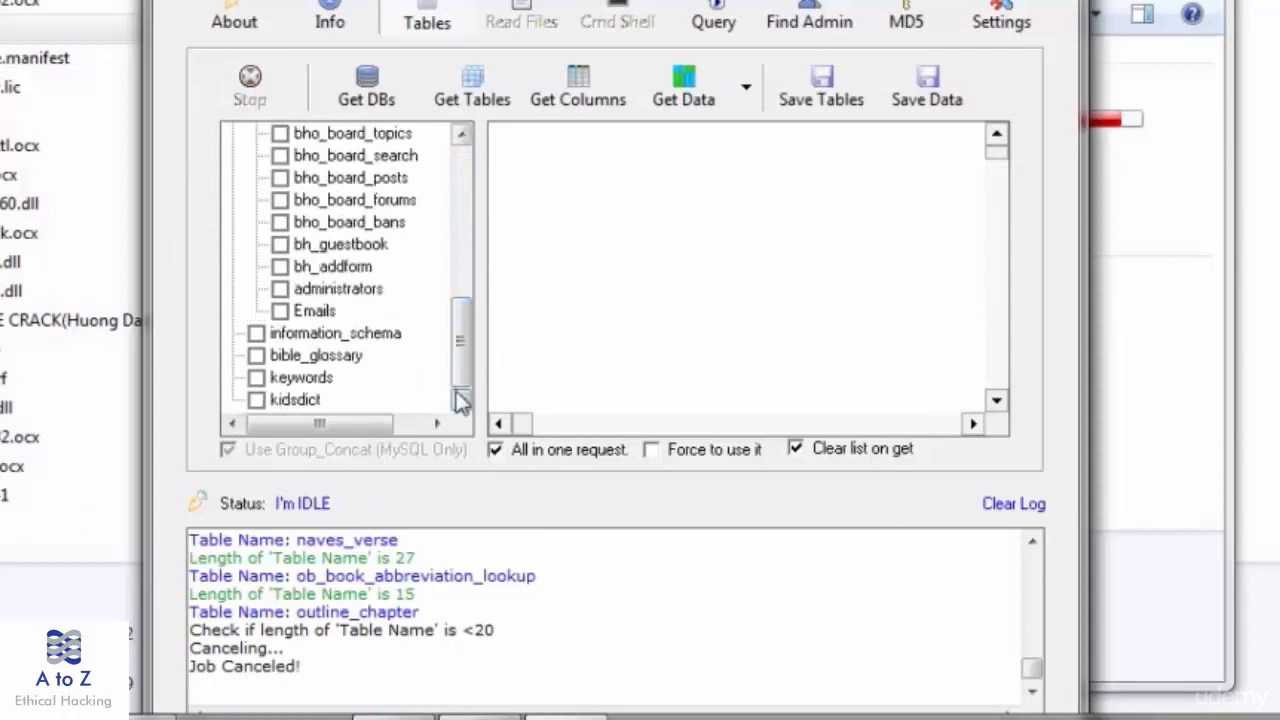
pyautogui.moveTo(280, 320)
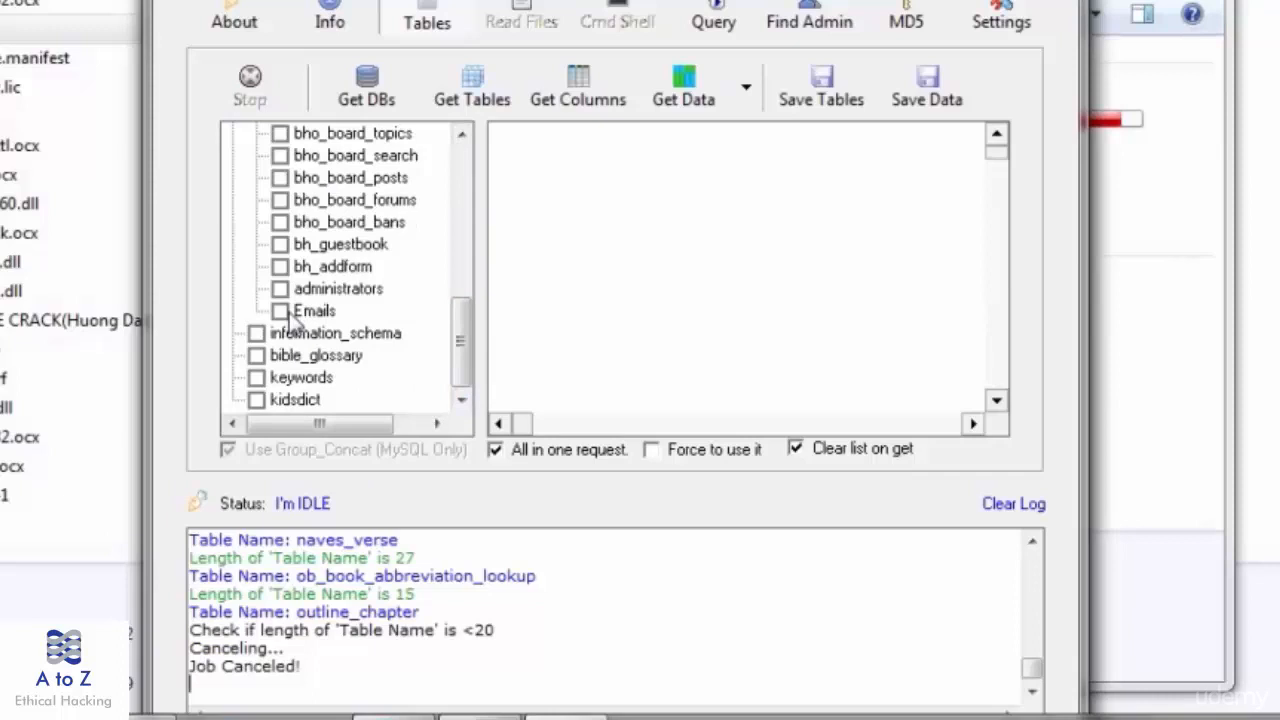
pyautogui.click(280, 312)
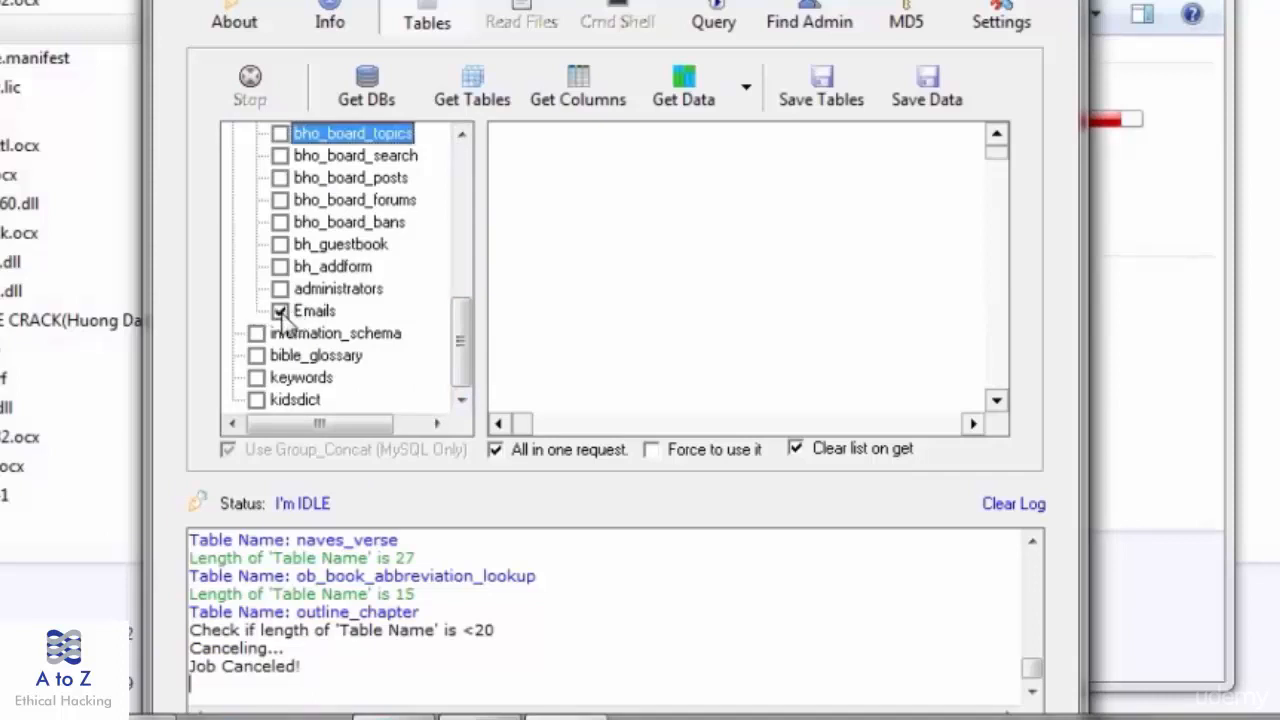
pyautogui.click(280, 312)
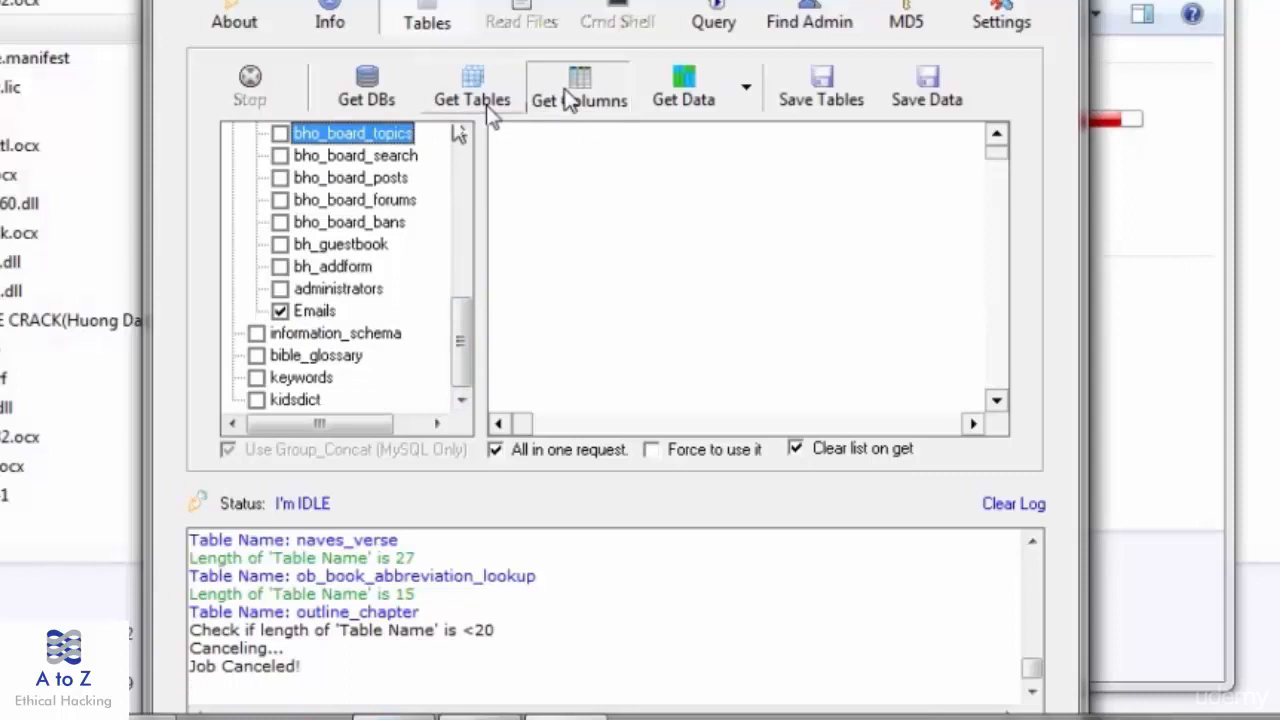
pyautogui.click(578, 84)
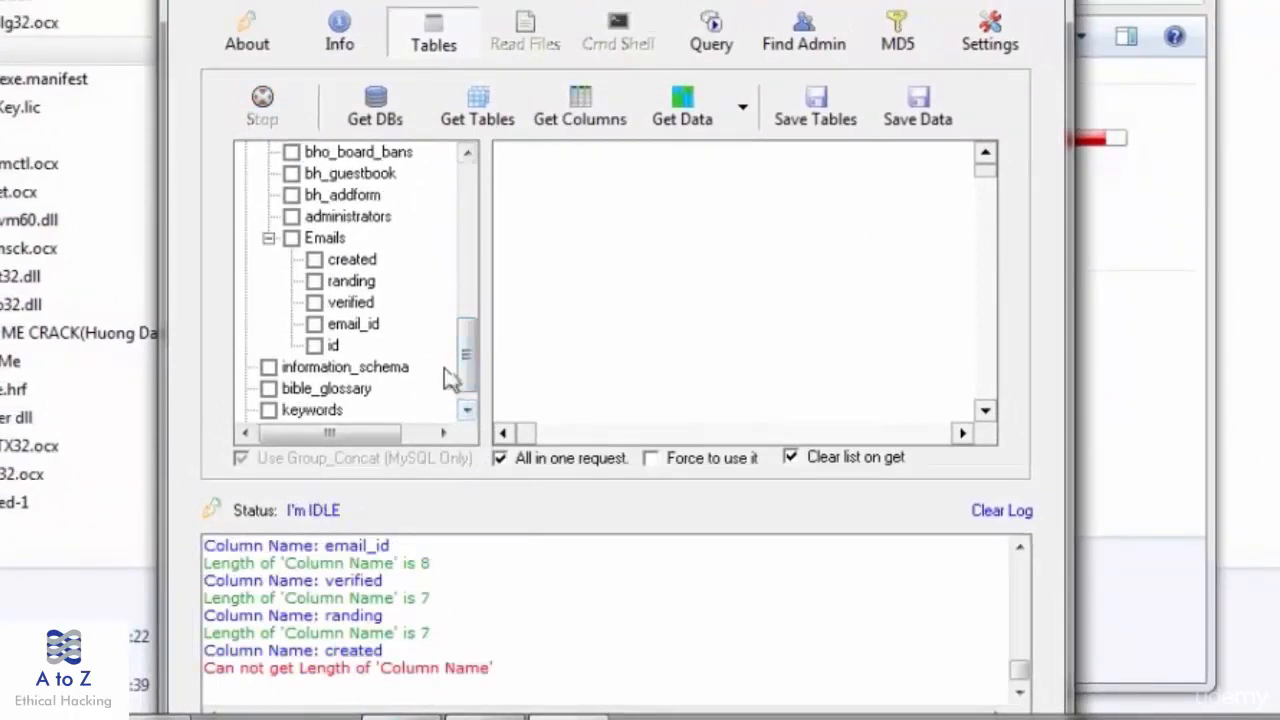
# - Tick the email_id column under Emails and start Get Data on it
pyautogui.click(316, 324)
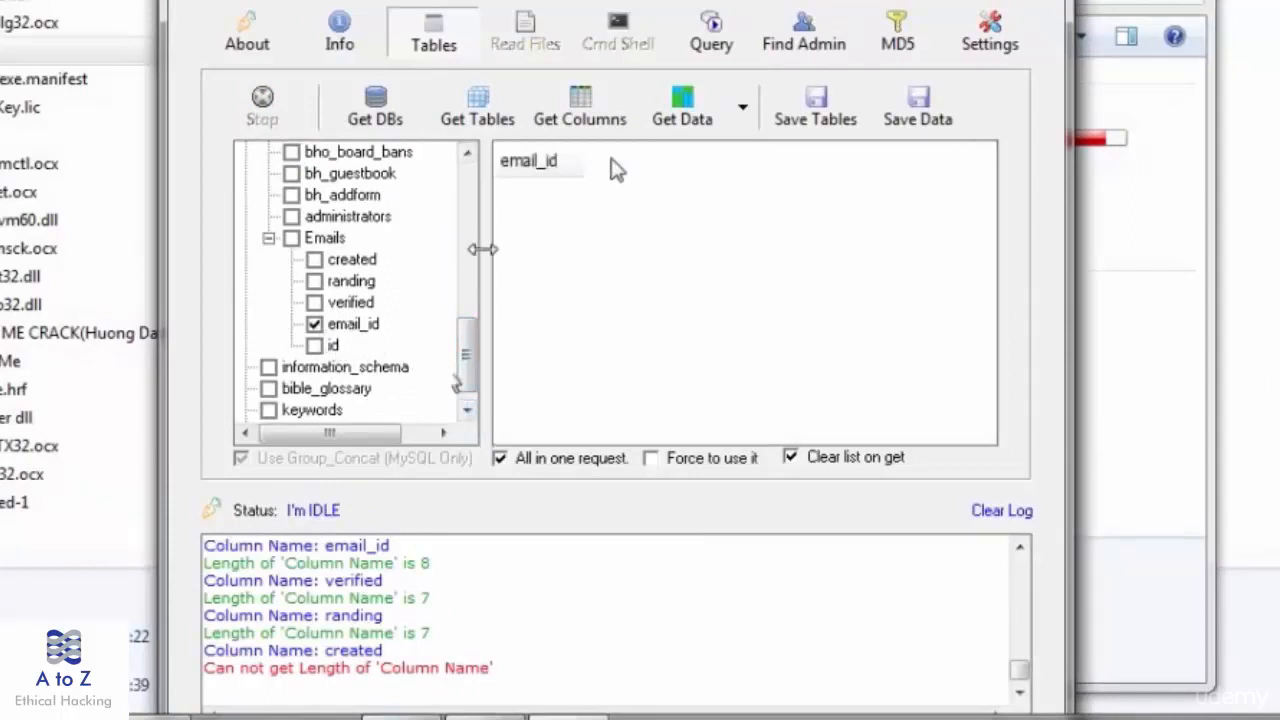
pyautogui.click(682, 104)
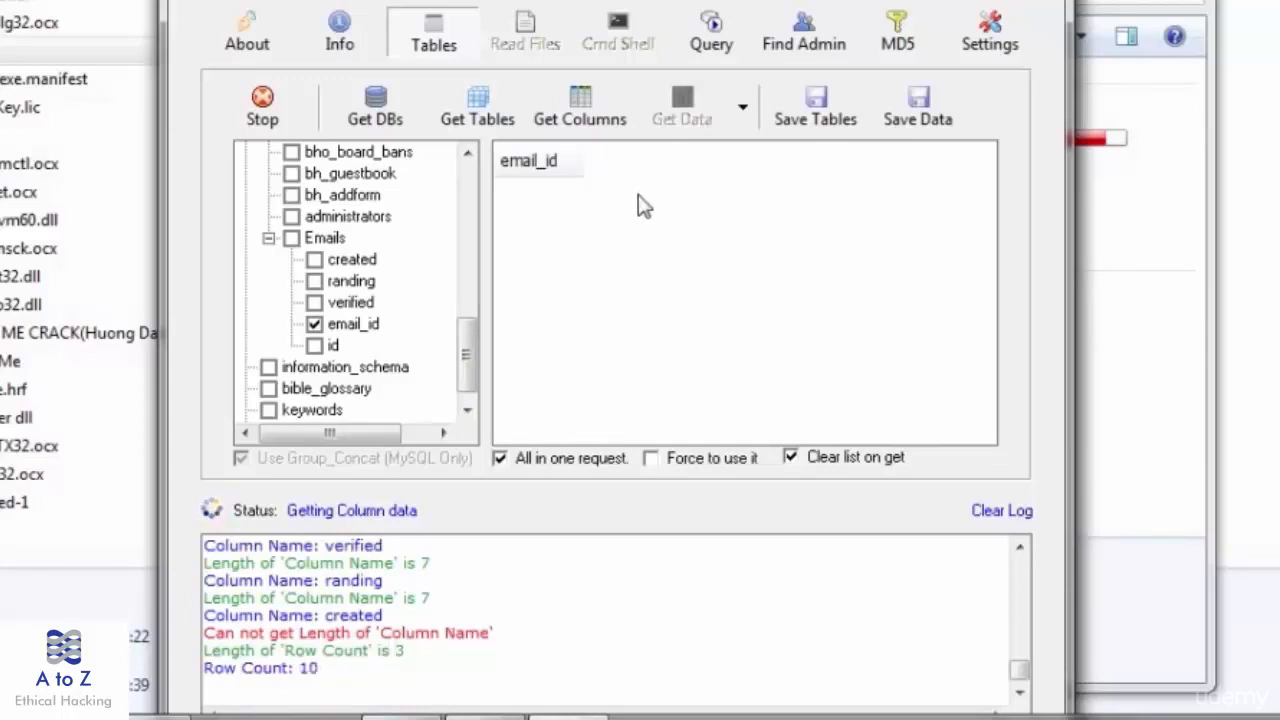
# - Let Get Data finish and look through the extracted email_id addresses
pyautogui.click(682, 108)
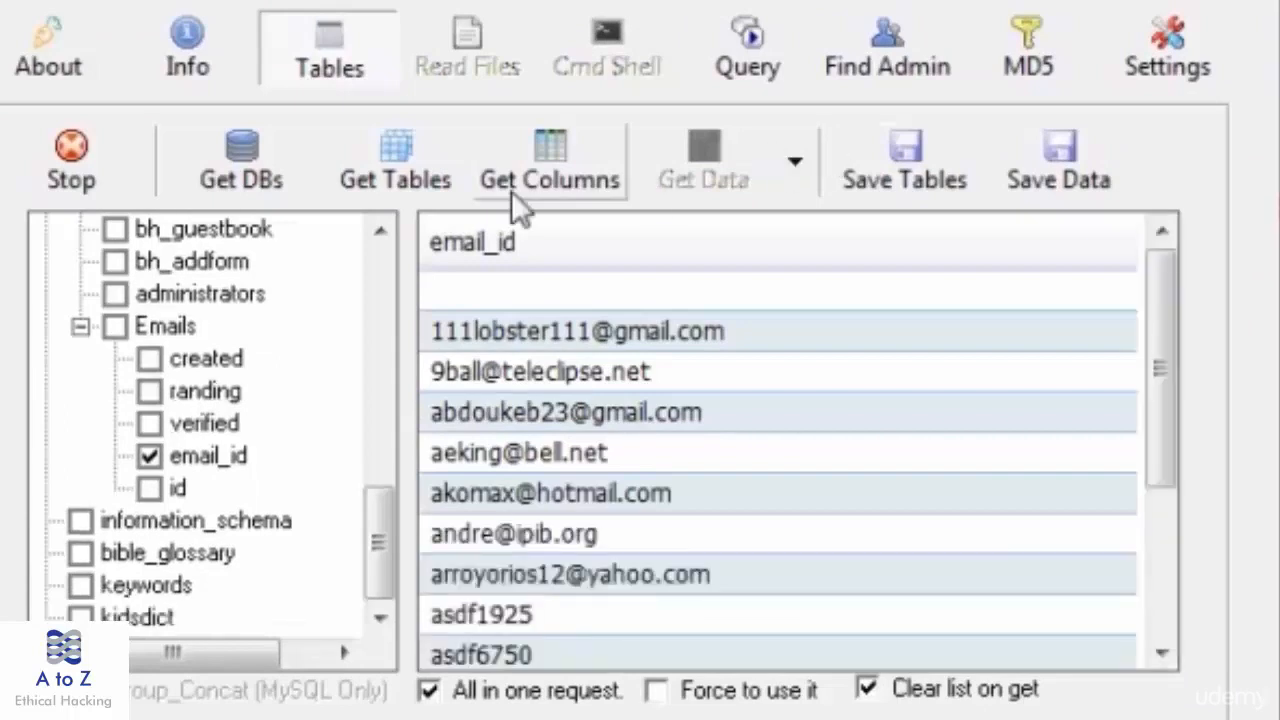
pyautogui.moveTo(1144, 490)
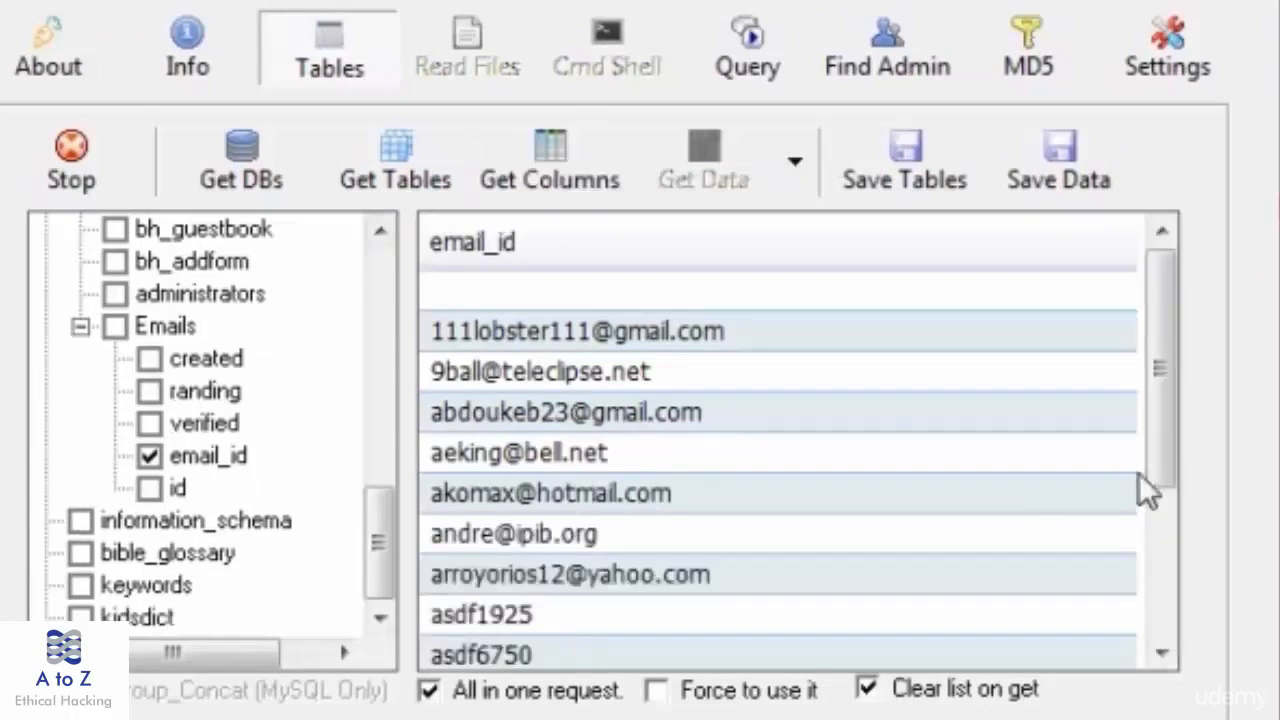
pyautogui.scroll(-3)
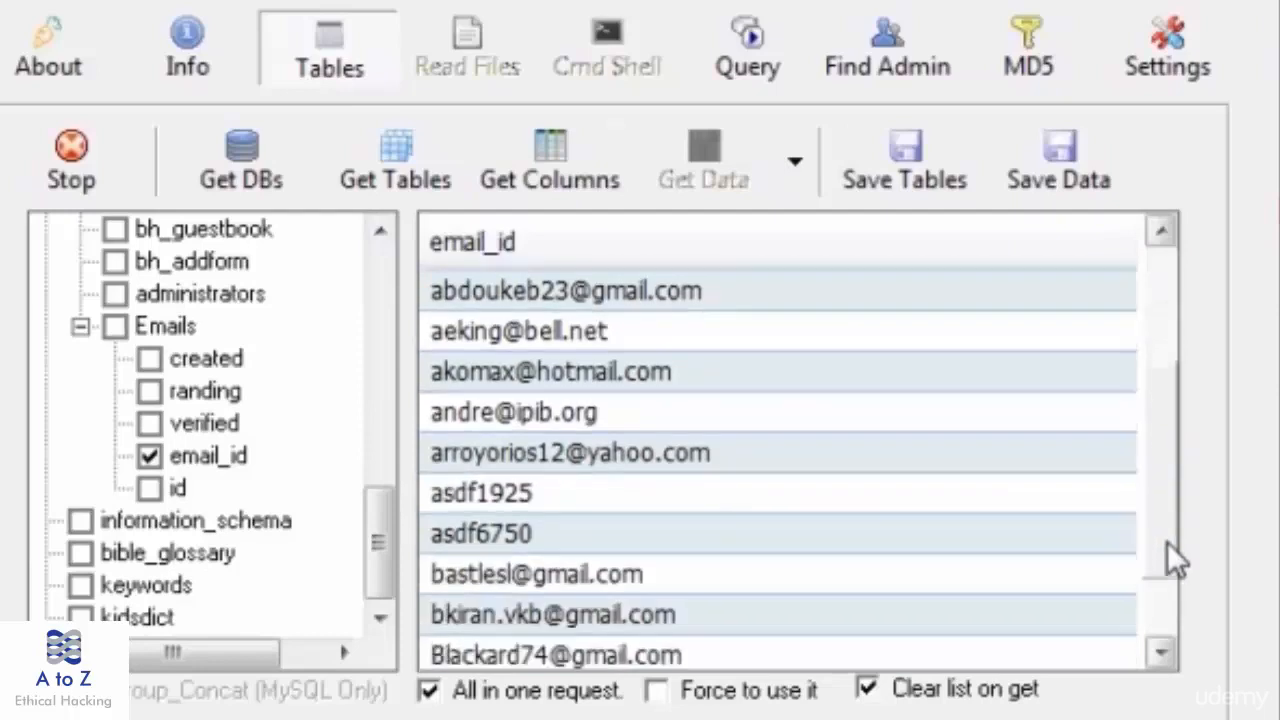